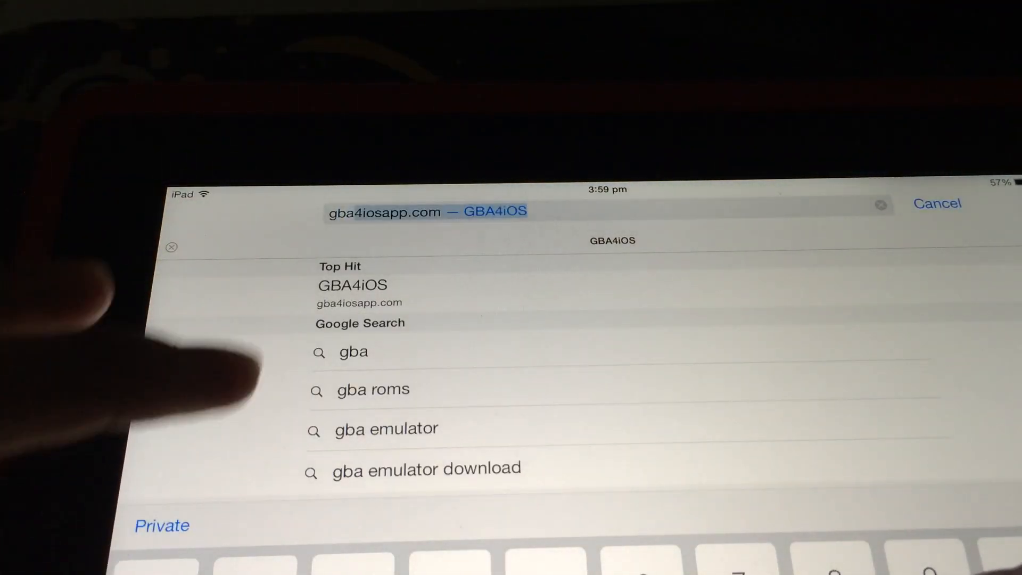
- Enter gba4iosapp.com in Safari's address bar so the GBA4iOS site shows as top hit
{"action": "type", "text": "4iosapp.com"}
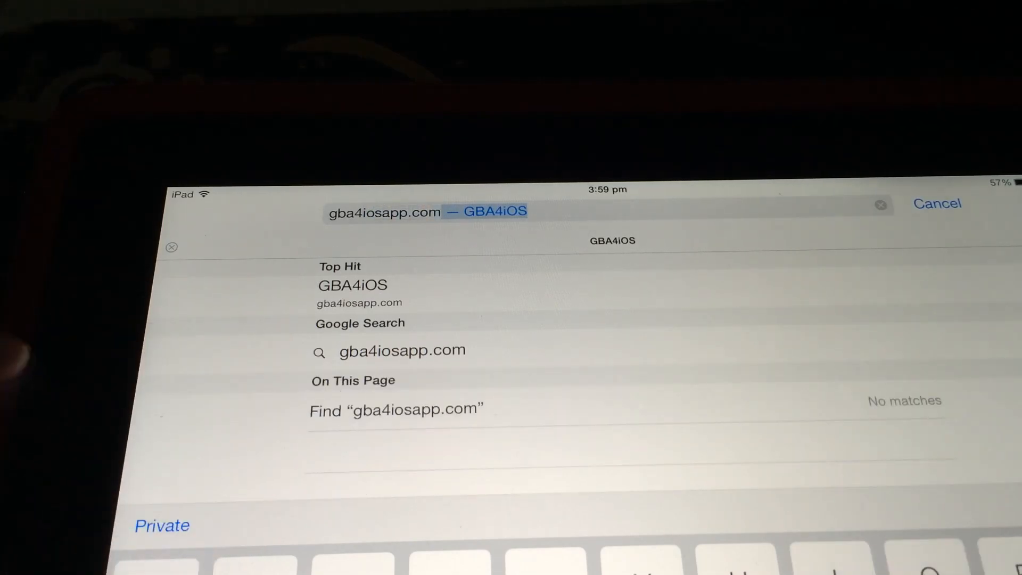
- Visit the GBA4iOS site and scroll to its date reminder and Download button
{"action": "left_click", "coordinate": [352, 285]}
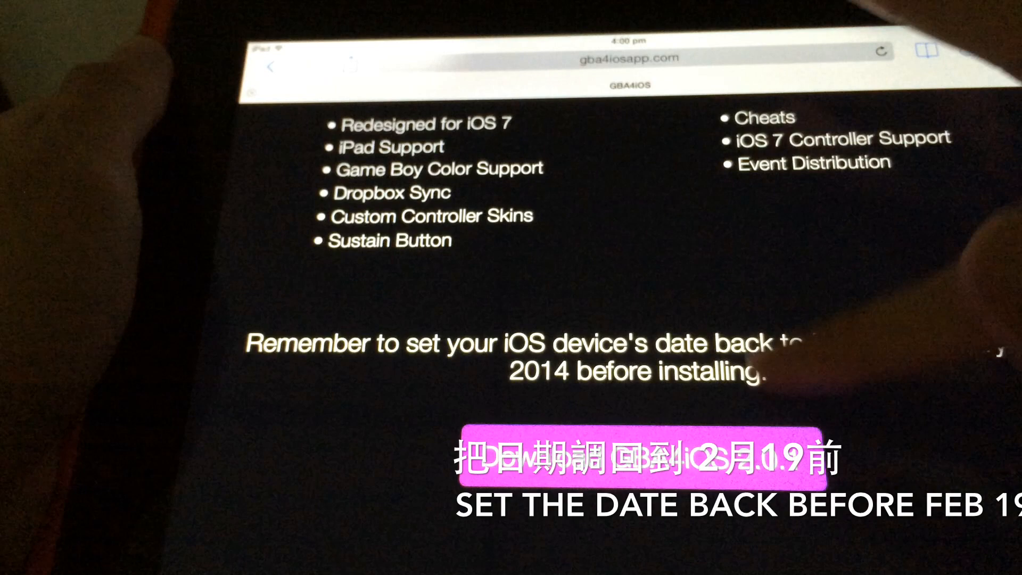
{"action": "scroll", "scroll_direction": "down", "scroll_amount": 3}
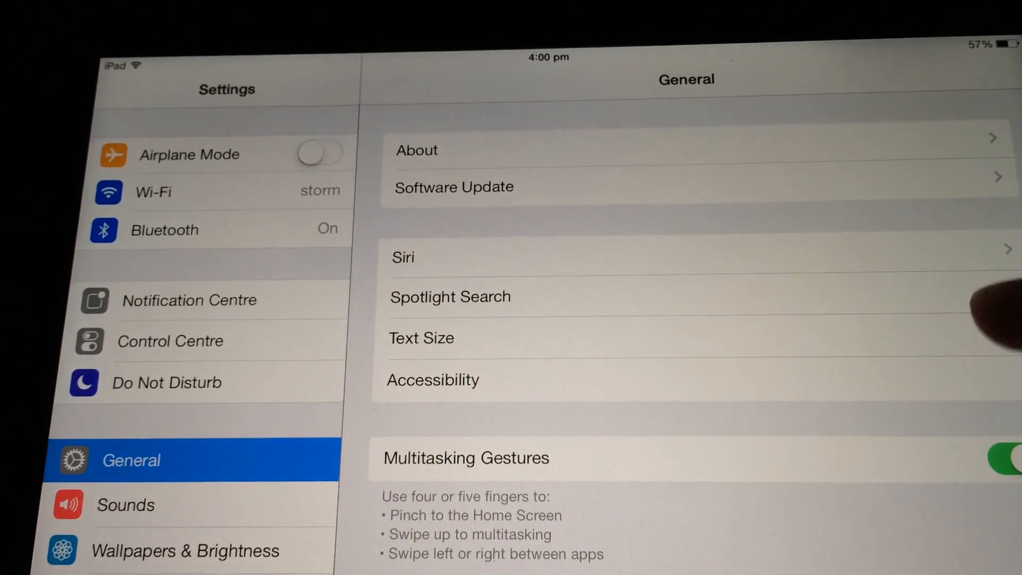
- In Date & Time, disable automatic time, set the date to Sat 18 Jan 2014, and return home
{"action": "scroll", "scroll_direction": "down", "scroll_amount": 3}
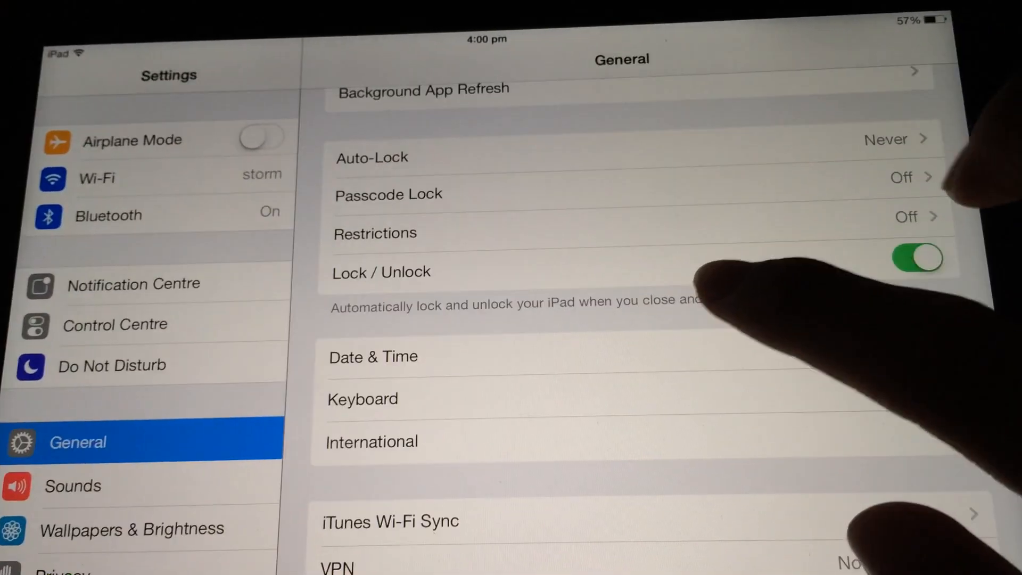
{"action": "left_click", "coordinate": [374, 355]}
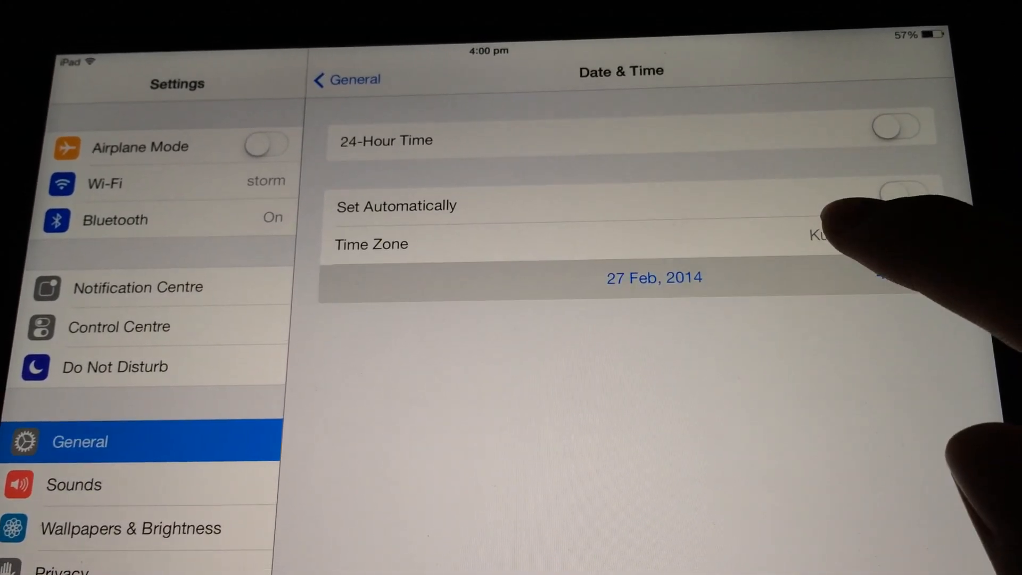
{"action": "left_click", "coordinate": [651, 277]}
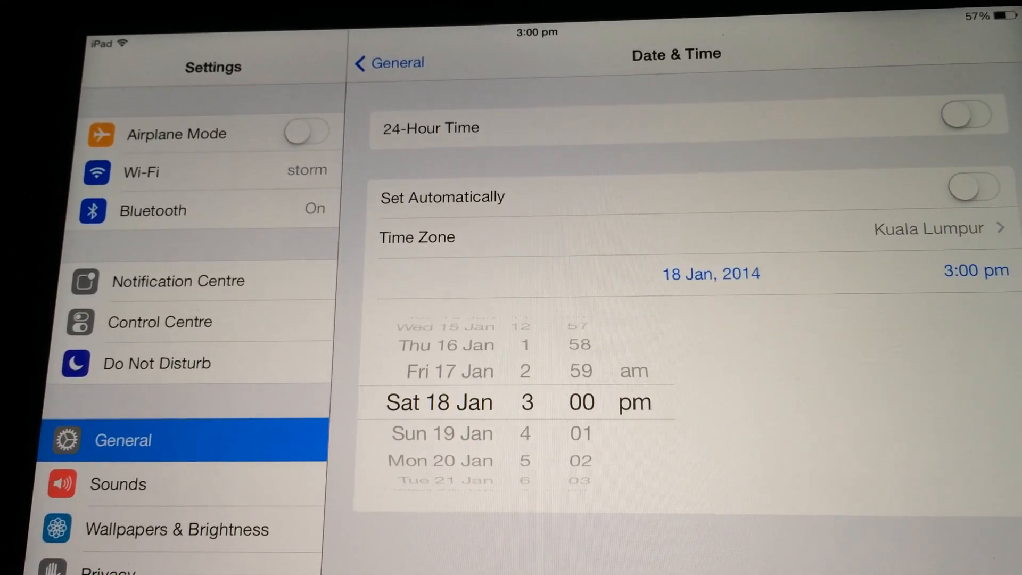
{"action": "key", "text": "home"}
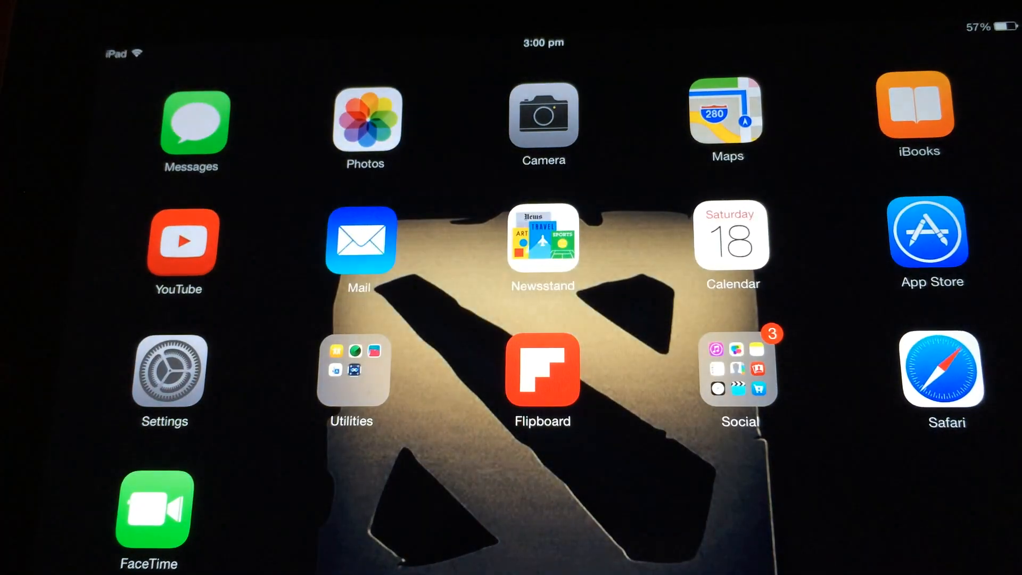
- Swipe to the home screen page showing the new GBA4iOS icon beside Cydia
{"action": "left_click", "coordinate": [941, 372]}
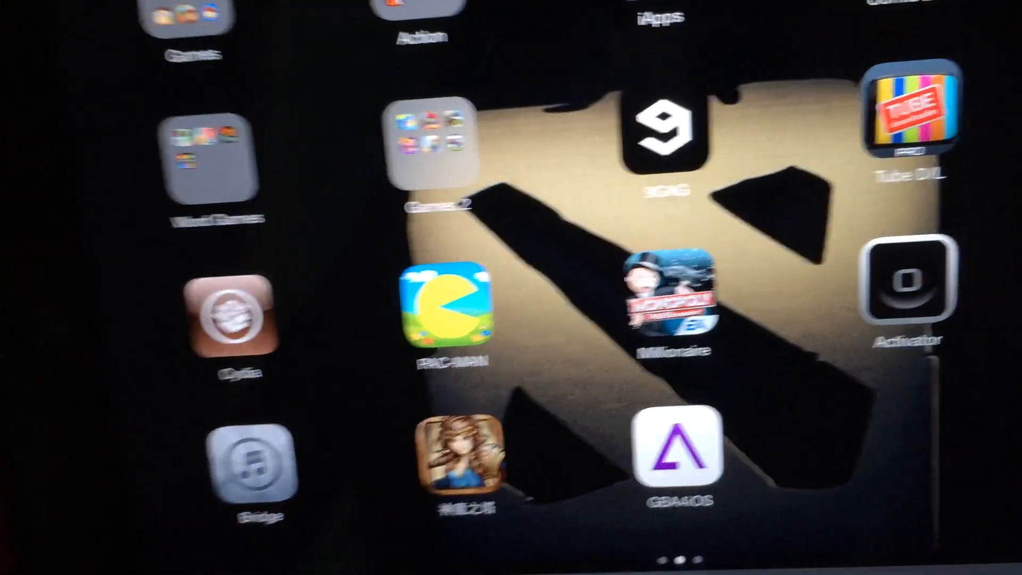
- Launch GBA4iOS and continue past the untrusted developer alert to its purple splash logo
{"action": "left_click", "coordinate": [680, 466]}
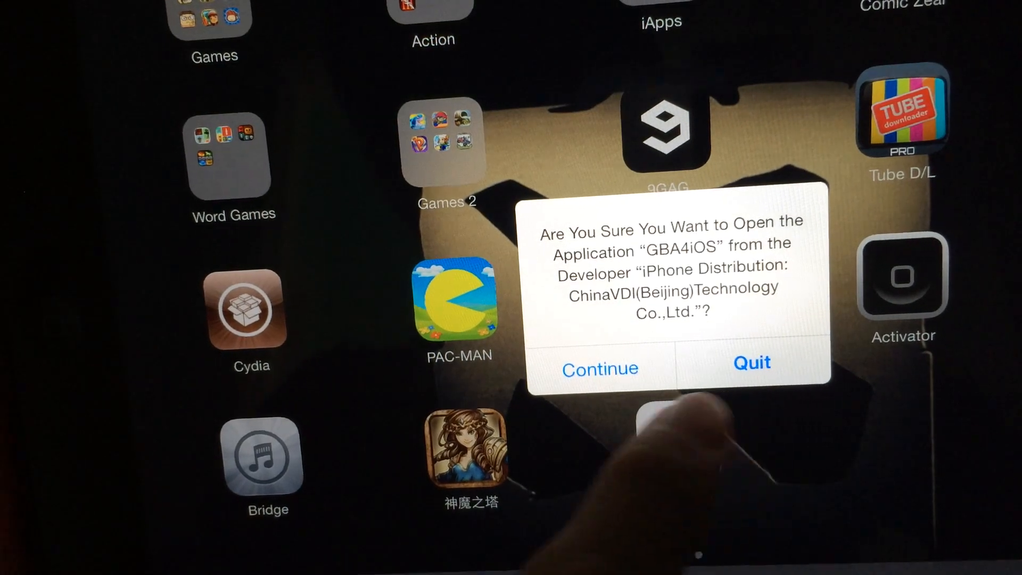
{"action": "left_click", "coordinate": [600, 368]}
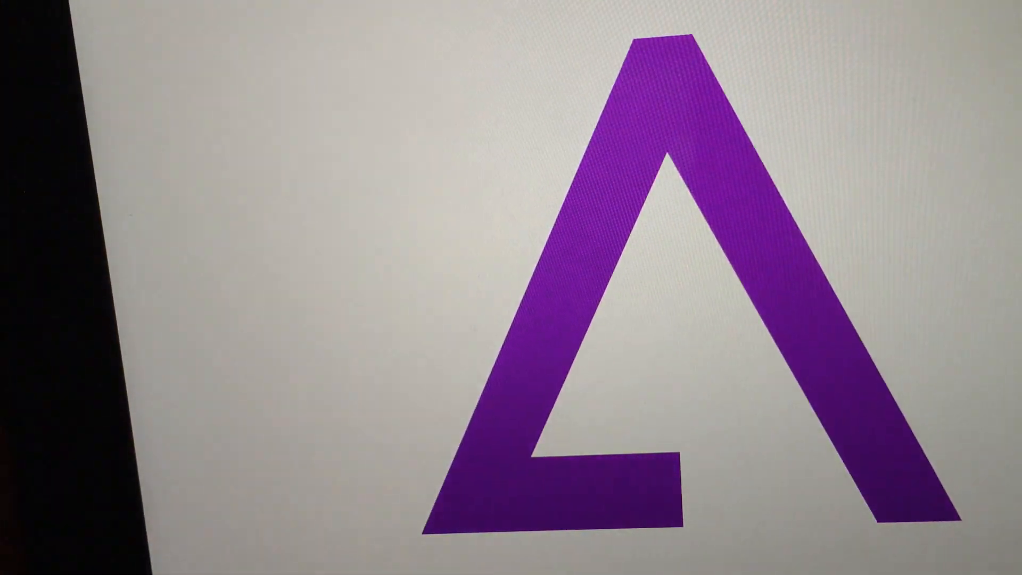